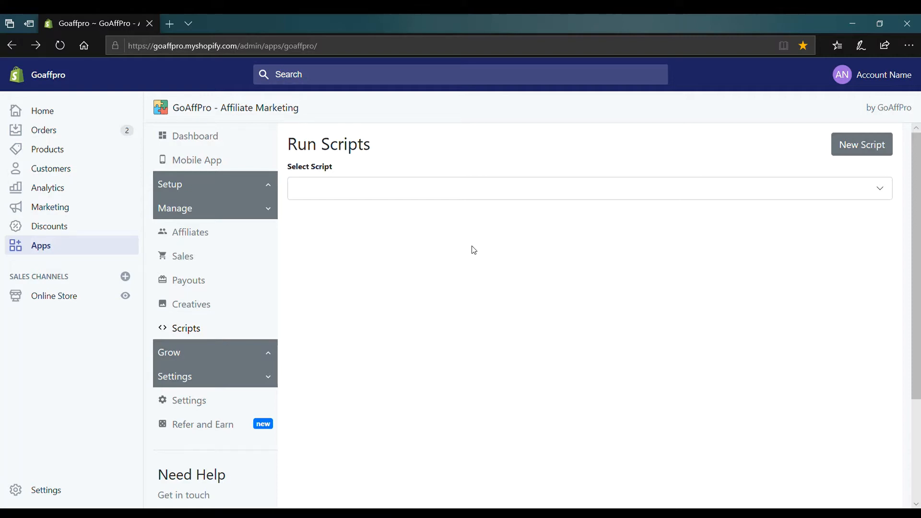
Review the Advanced feature toggles in GoAffPro Settings, then return to Run Scripts.
click(189, 400)
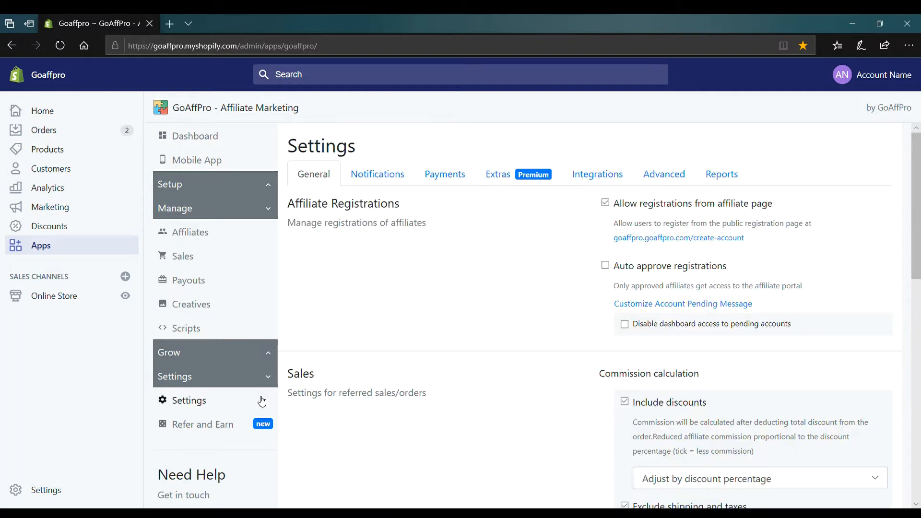
click(498, 174)
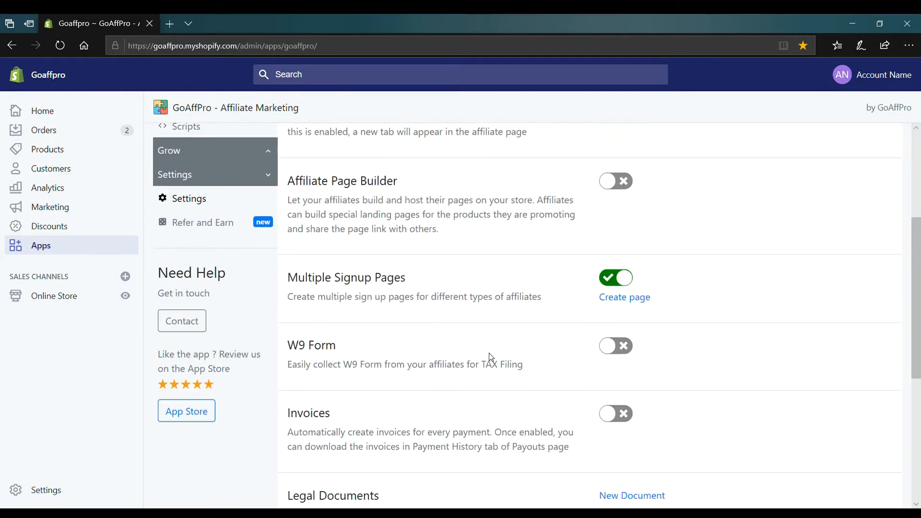
click(186, 125)
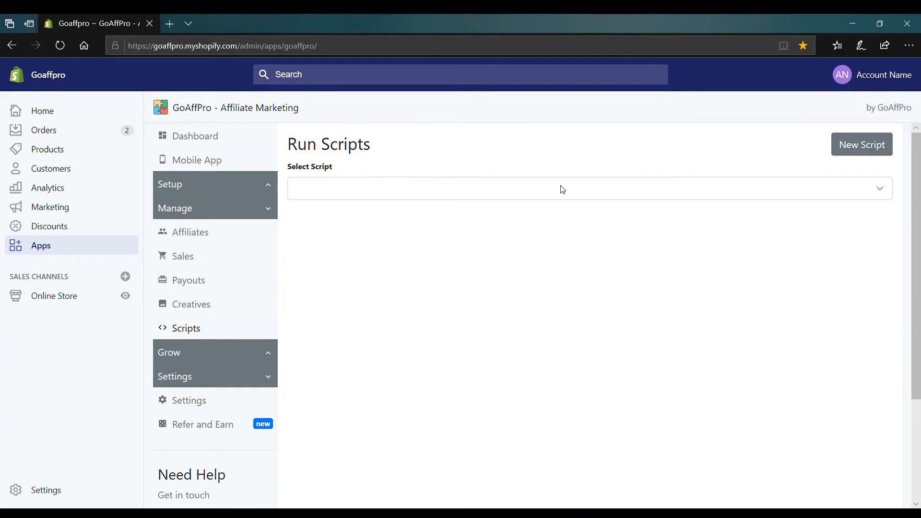
Check the Select Script dropdown for existing scripts and start a New Script.
click(561, 188)
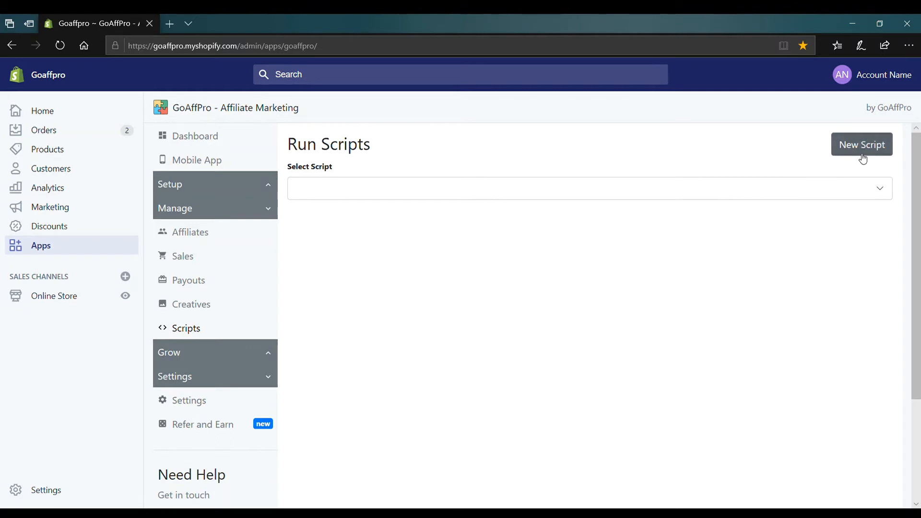
click(862, 145)
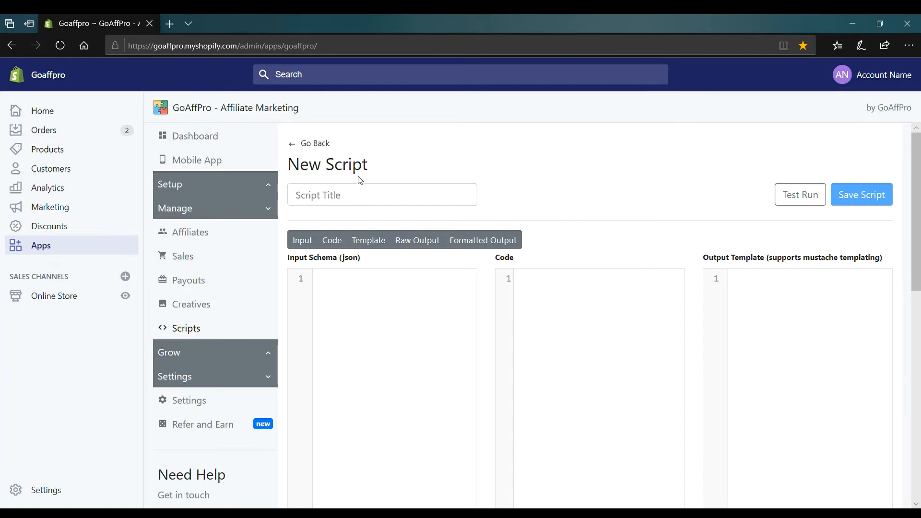
Review the blank Script Title, Input Schema, Code and Output Template panels and try a test run.
scroll(down, 3)
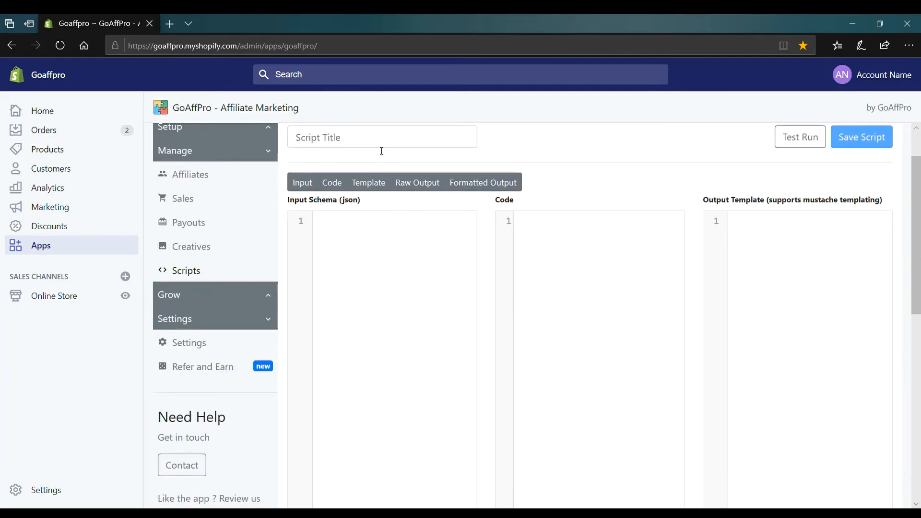
click(382, 137)
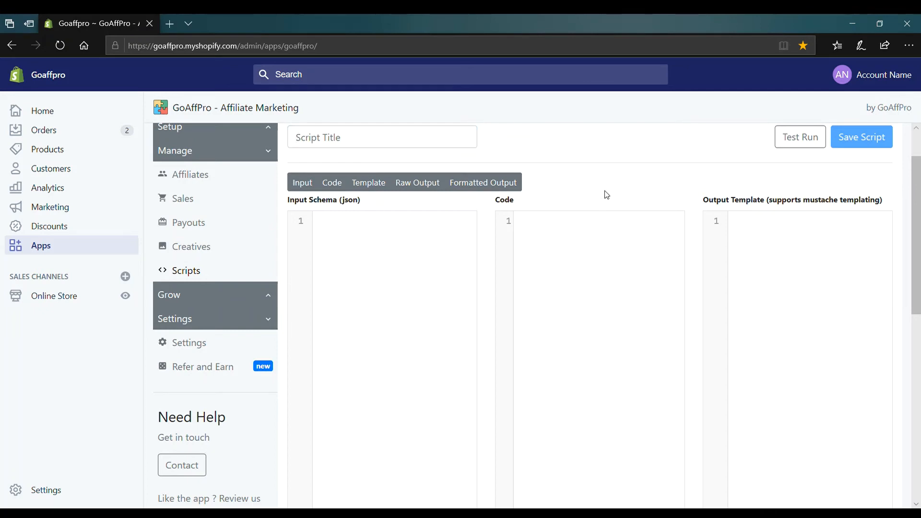
scroll(down, 3)
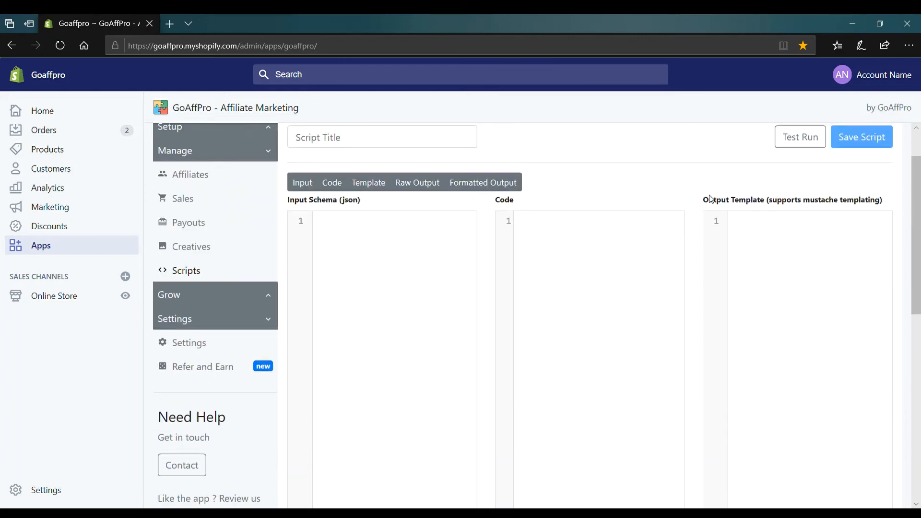
click(799, 137)
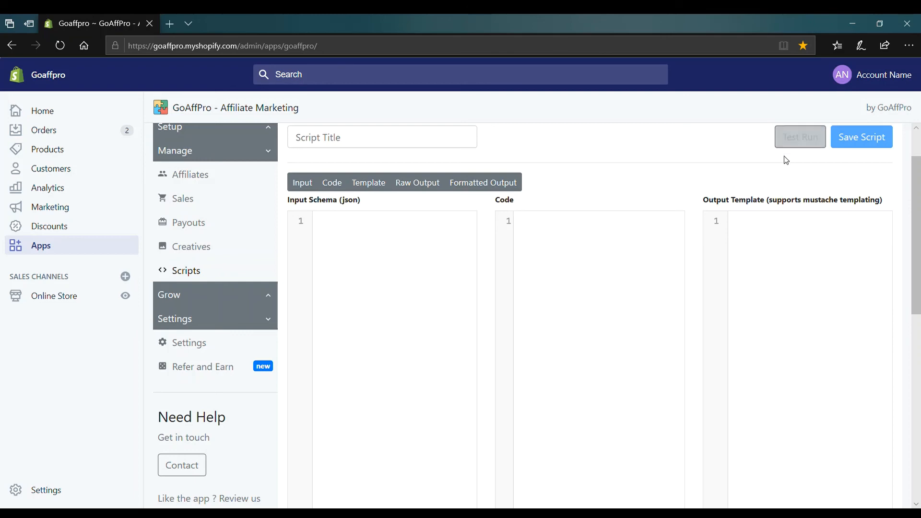